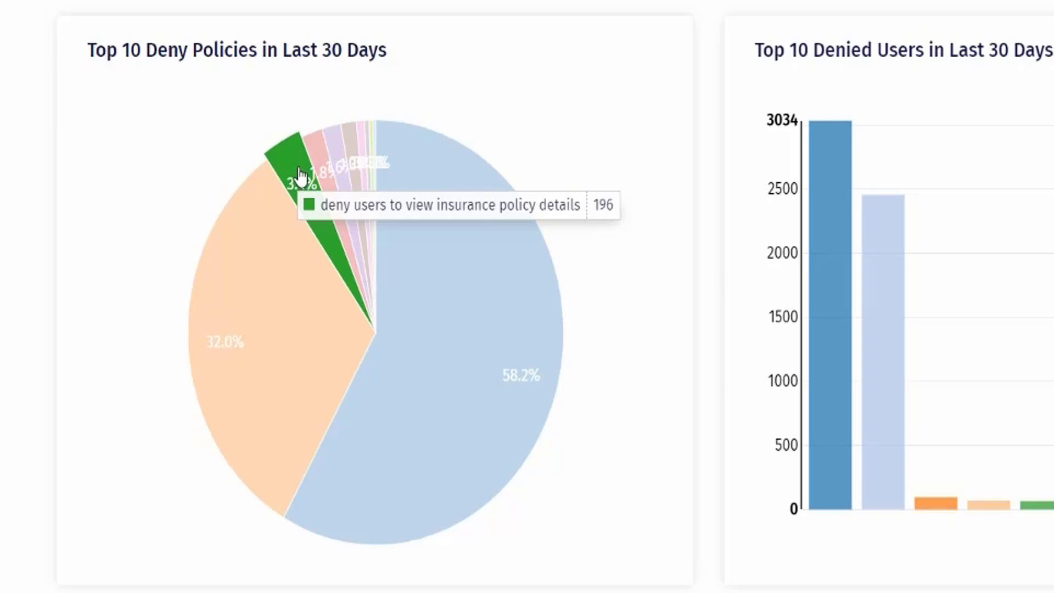
- Switch from the dashboard charts to the Reports section with the Report Query form
scroll(down, 3)
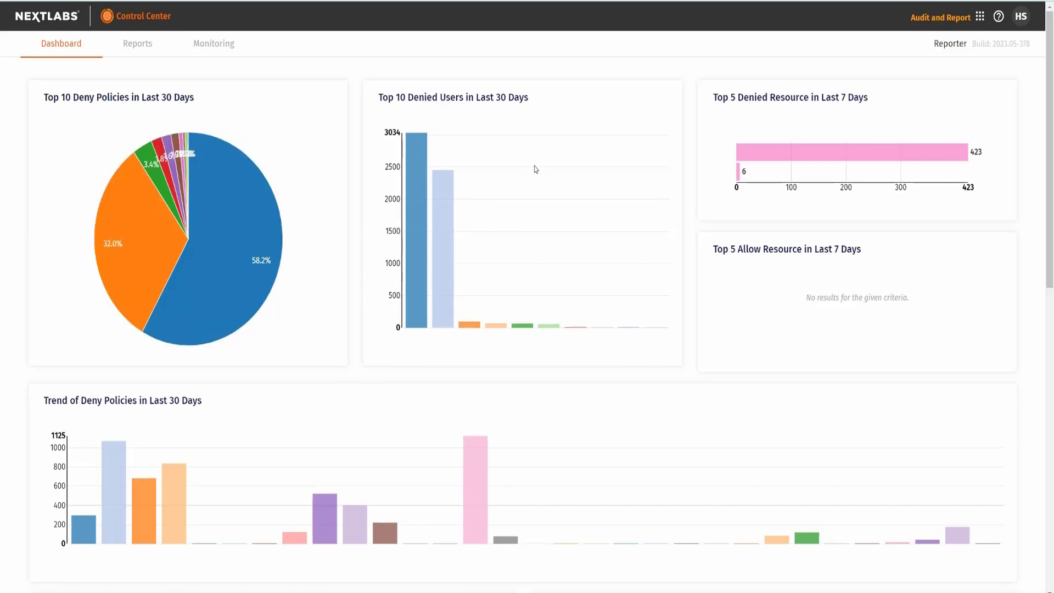
mouse_move(577, 330)
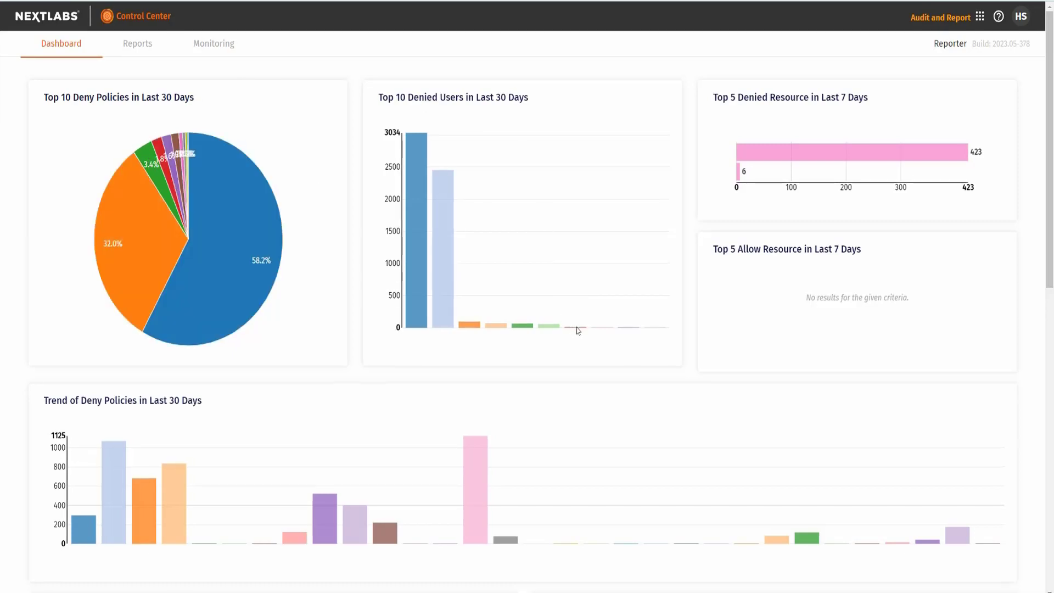
mouse_move(602, 330)
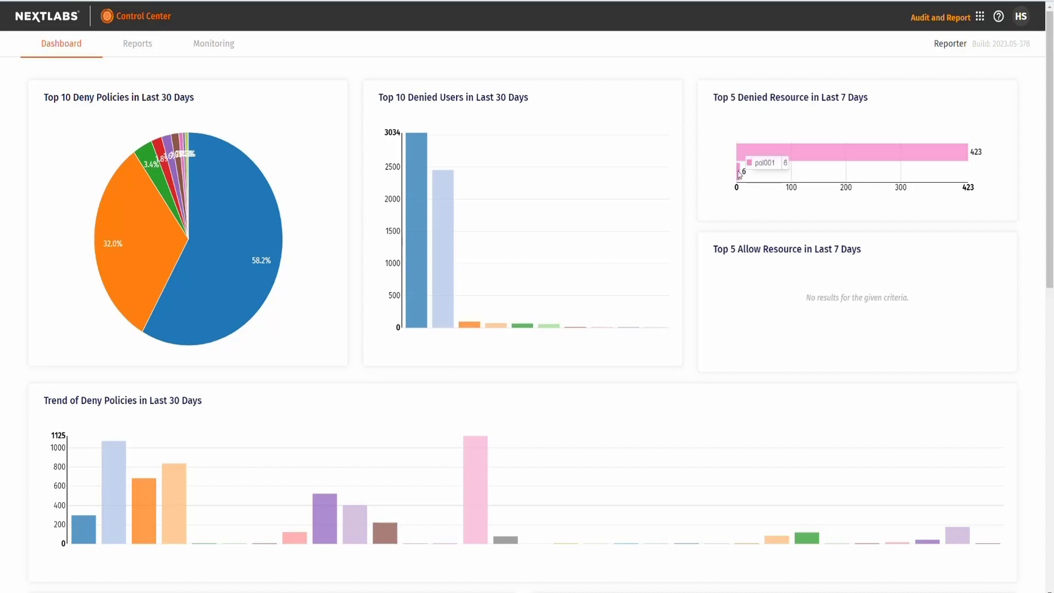
click(137, 42)
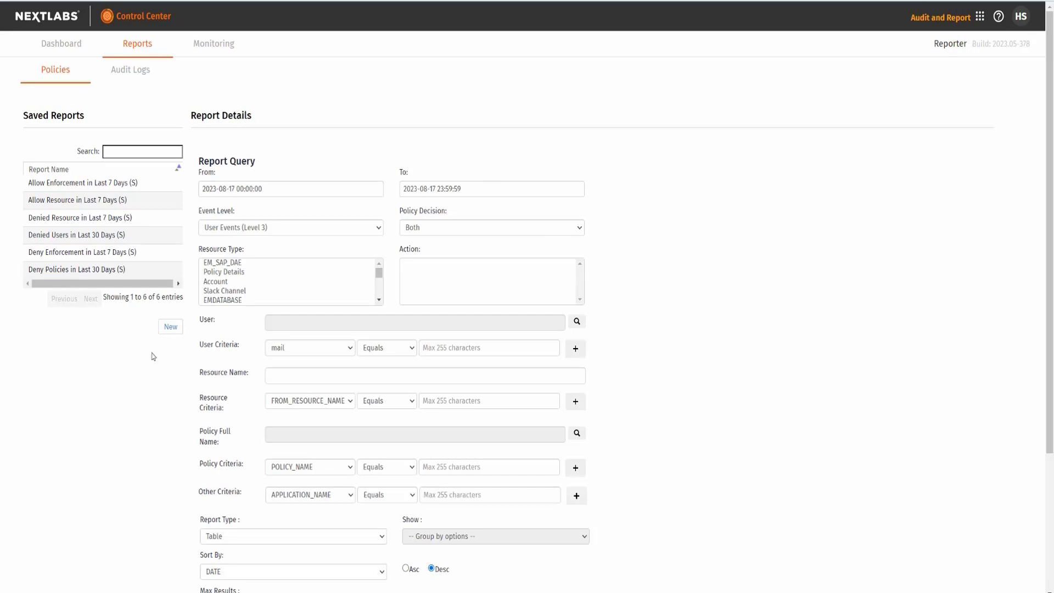
mouse_move(670, 269)
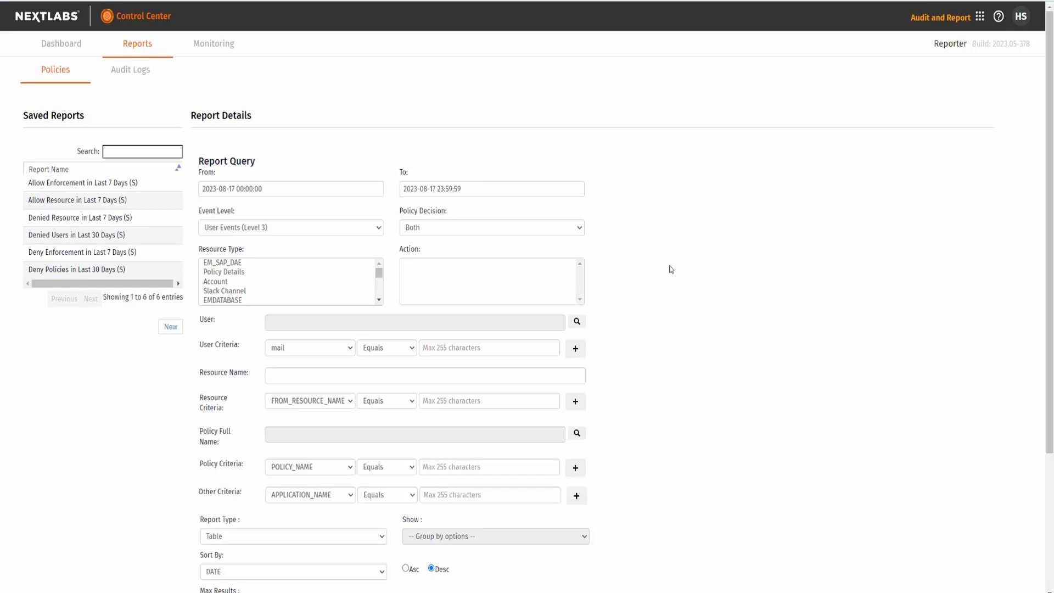
- Set the query date range From and To both to August 10, 2023
scroll(down, 3)
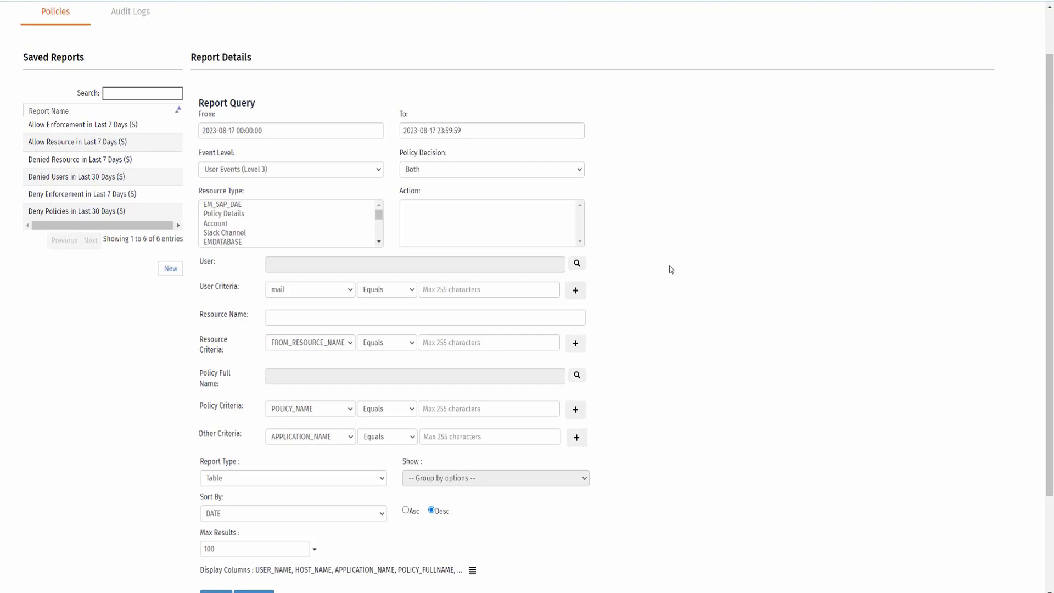
click(290, 131)
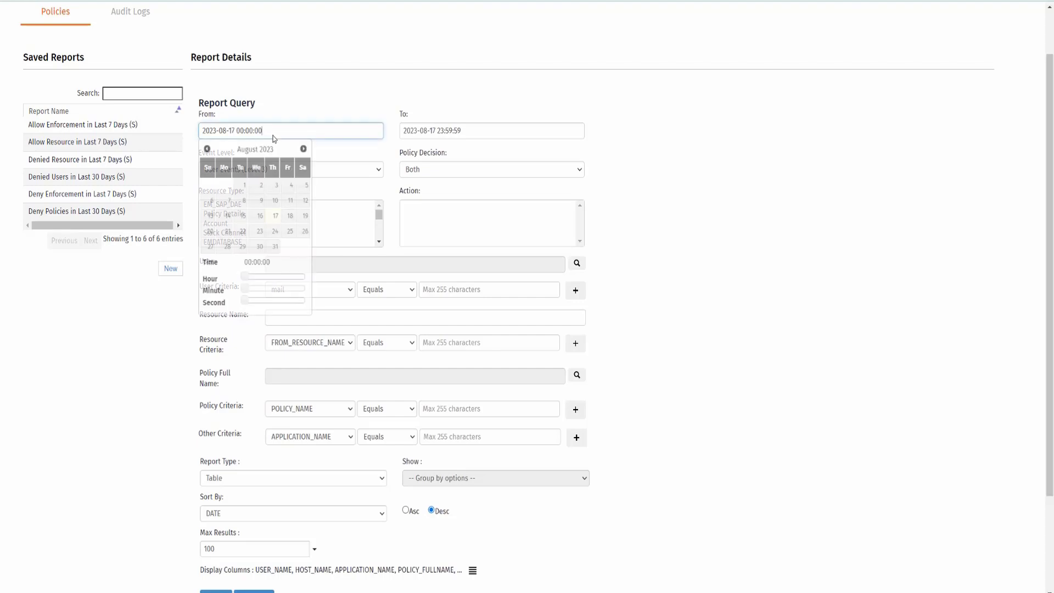
click(274, 199)
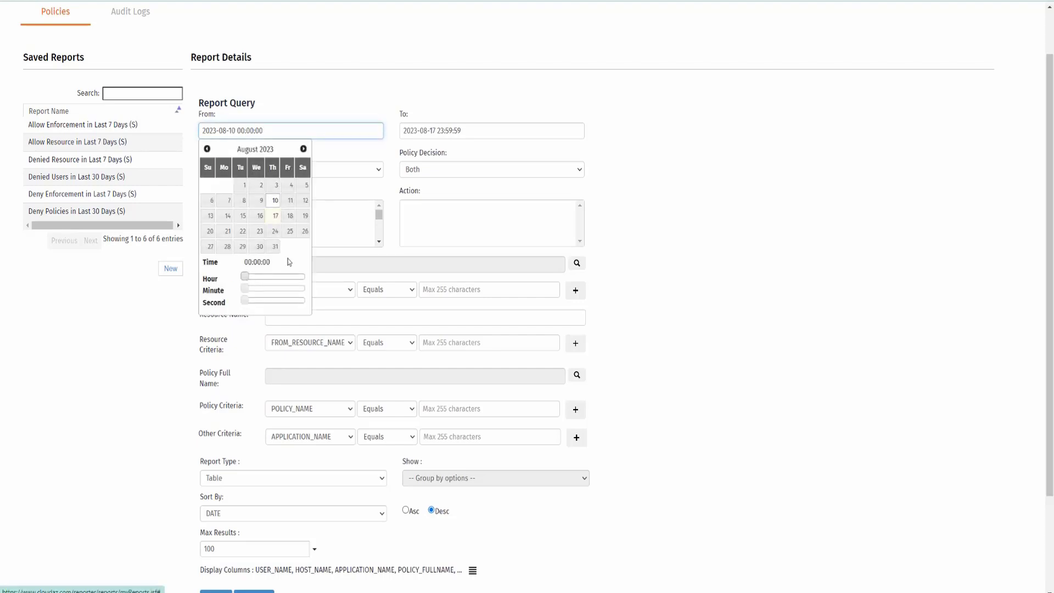
click(476, 199)
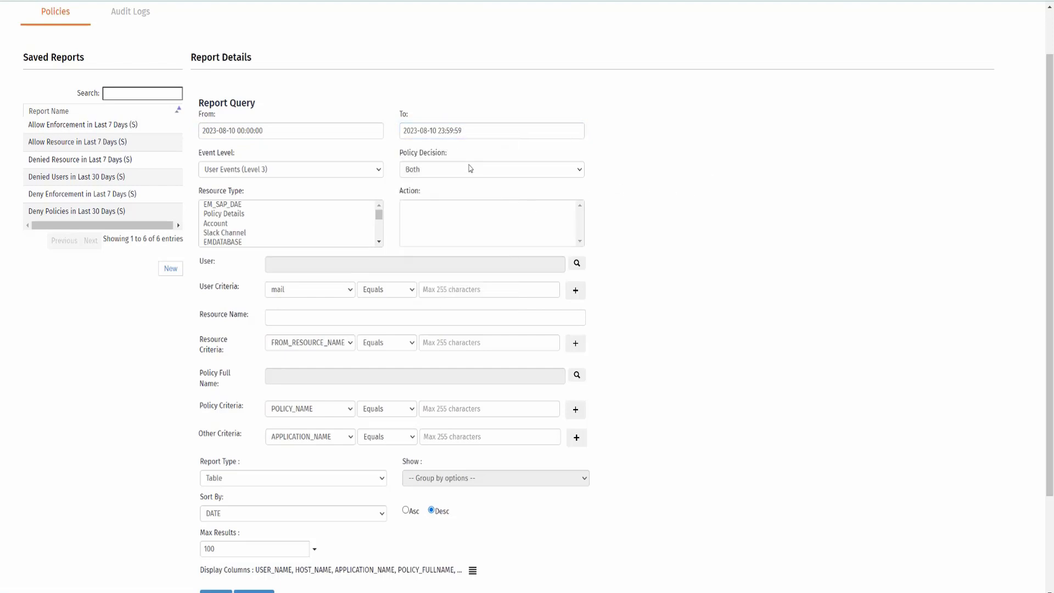
- Filter to Deny decisions on Policy Details resource pol001, shown as a horizontal bar chart
click(491, 169)
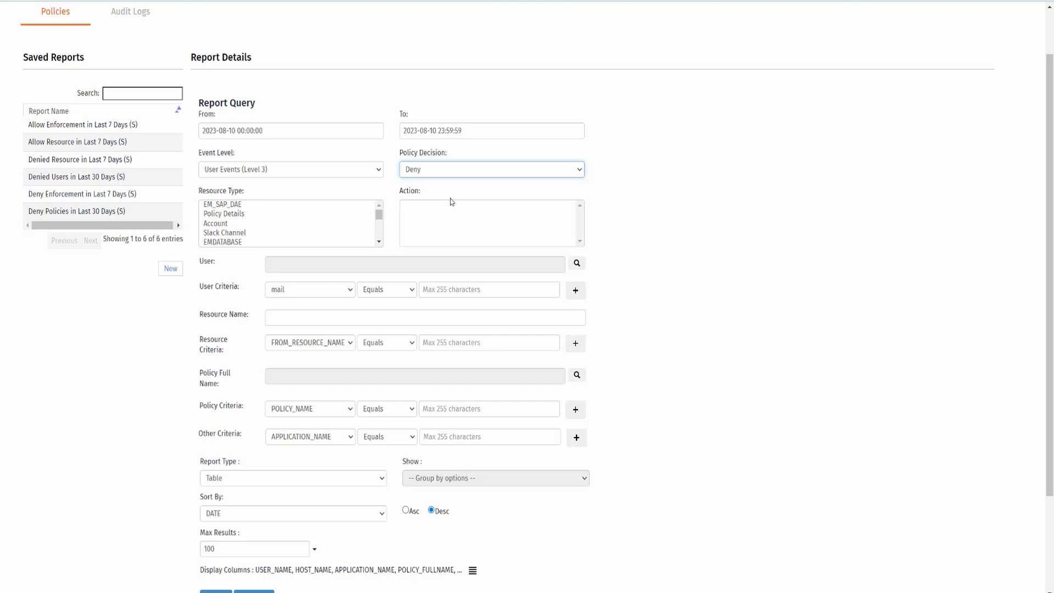
click(223, 213)
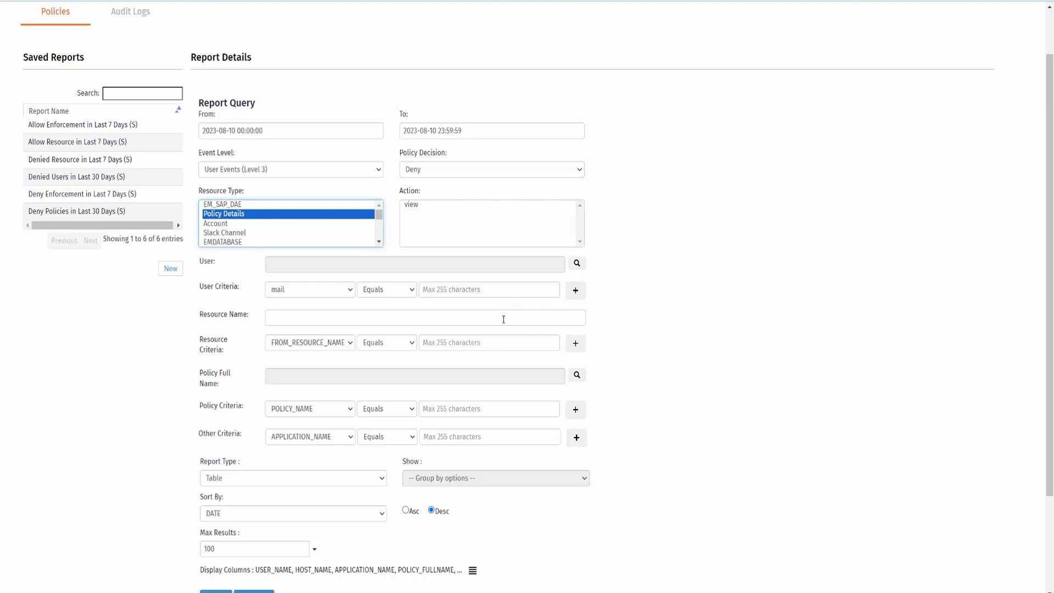
text(pol001)
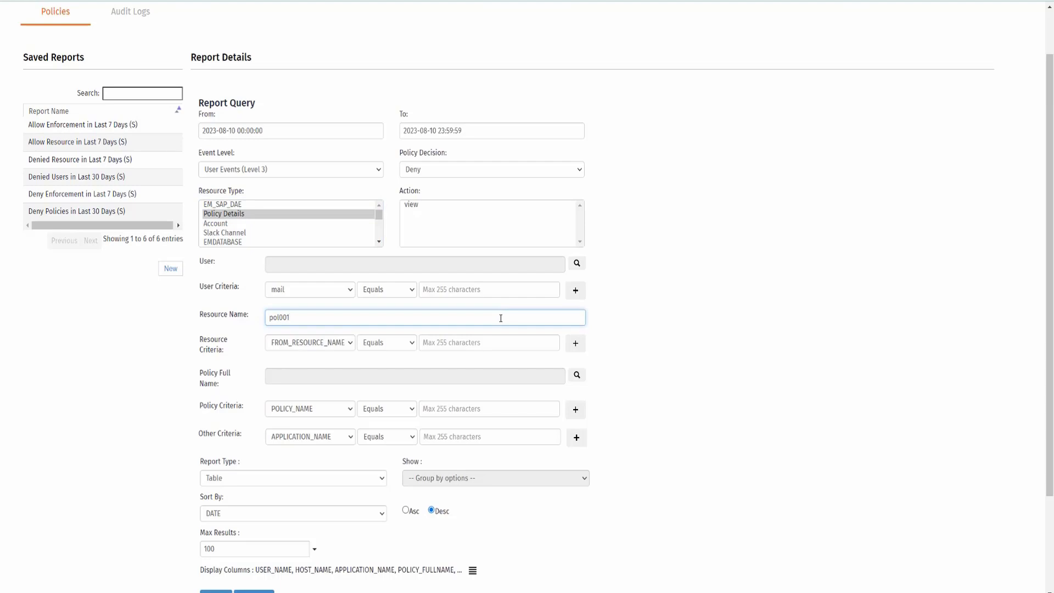
scroll(down, 3)
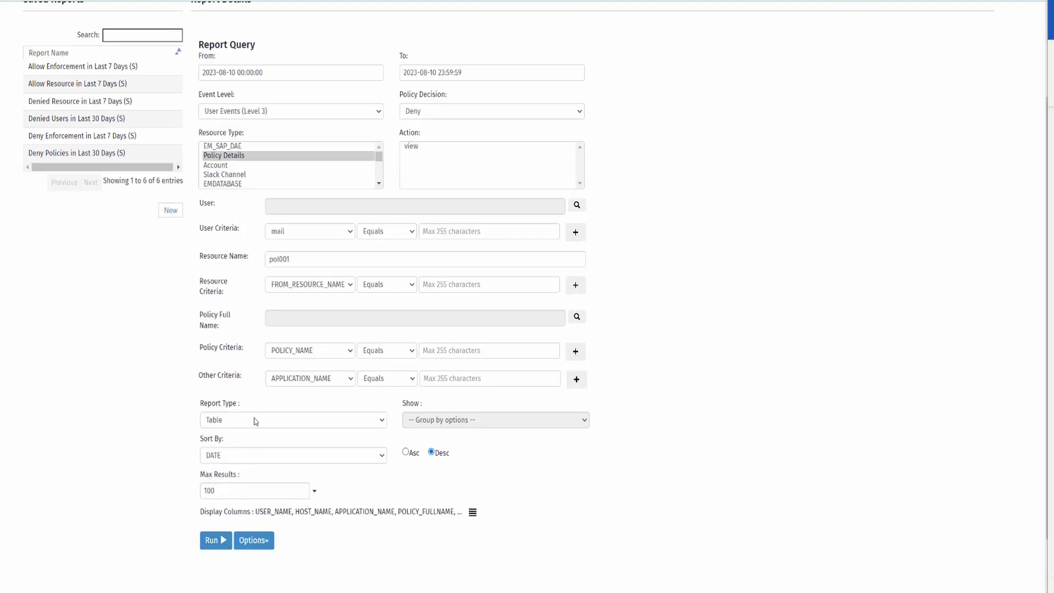
click(292, 419)
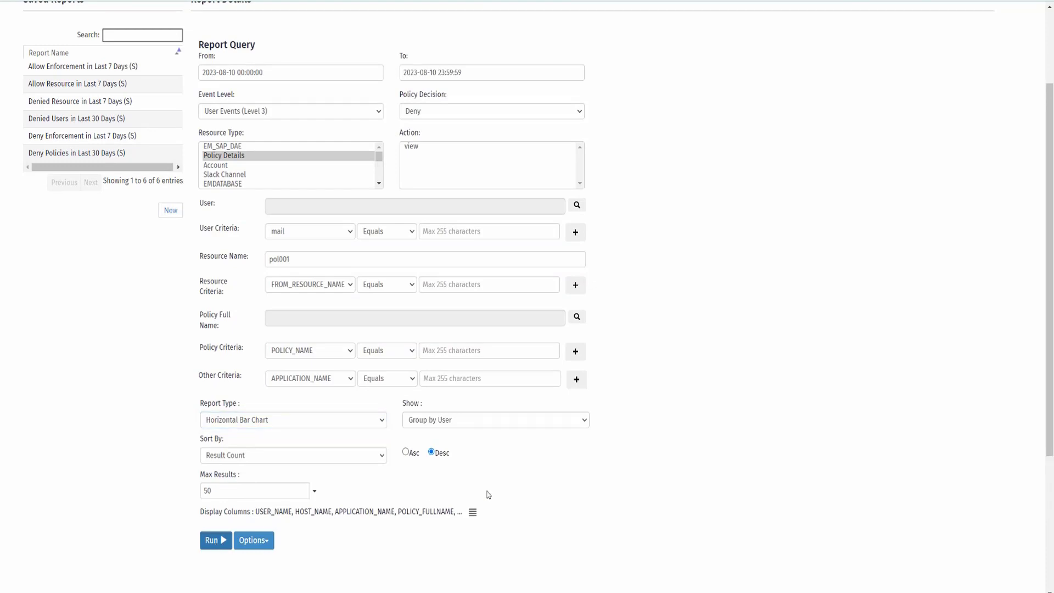
- Run the pol001 deny query as a horizontal bar chart, a table, and a bar chart
click(216, 540)
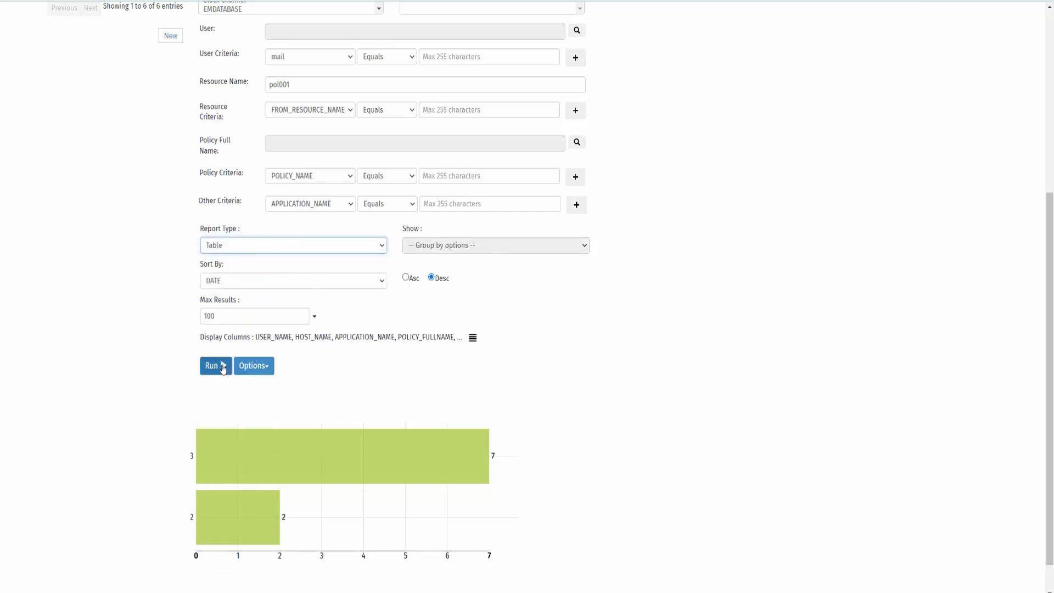
click(212, 365)
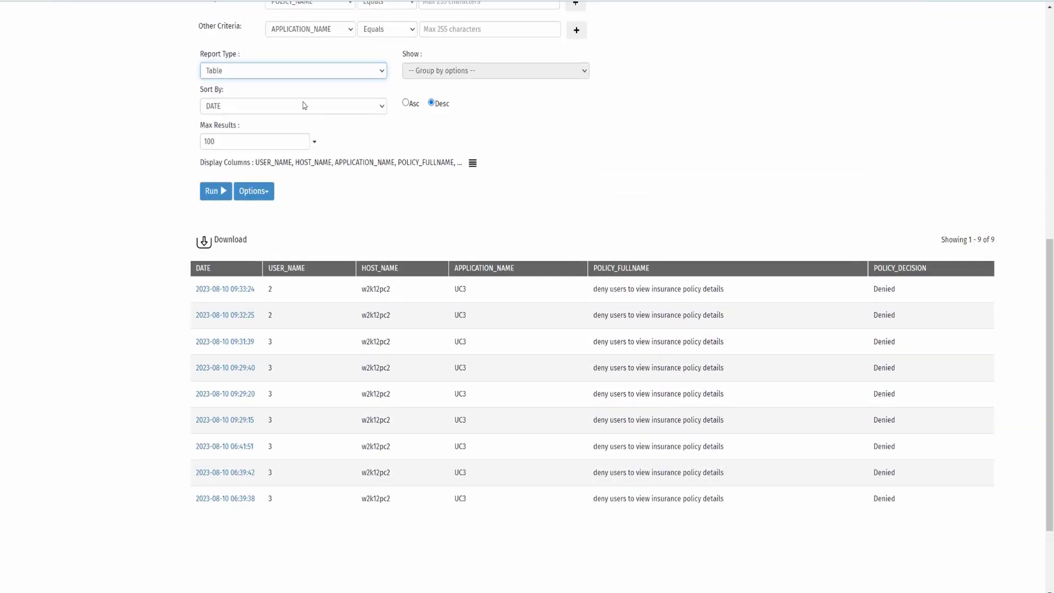
click(292, 71)
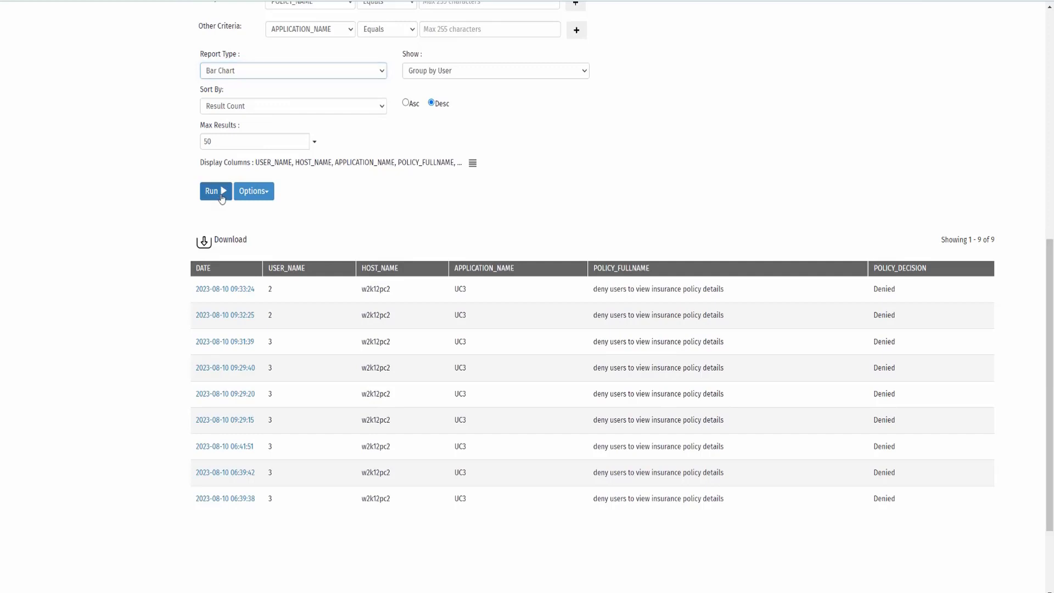
click(292, 71)
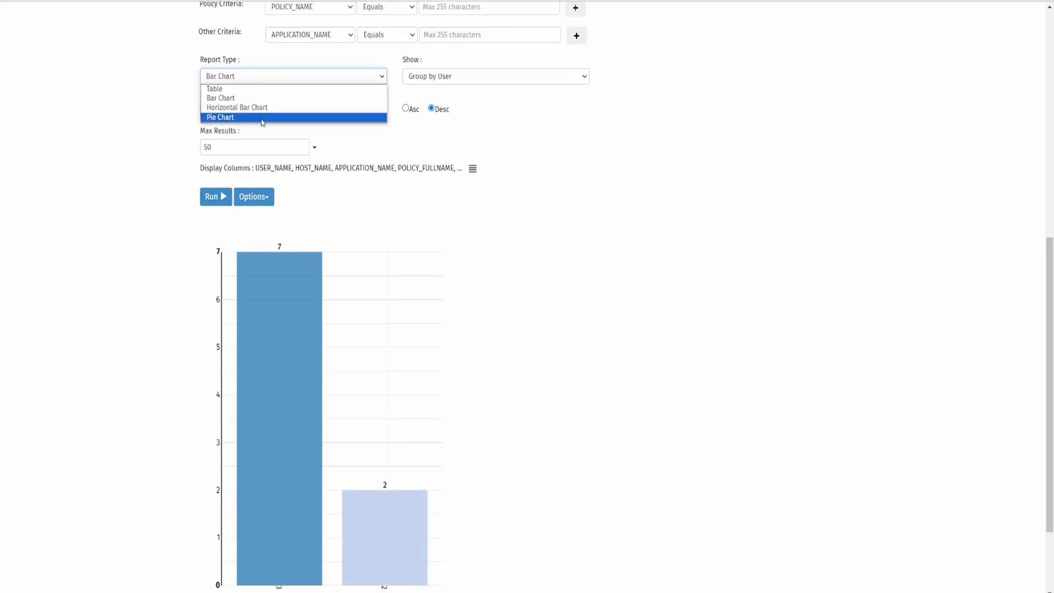
- Run the query as a pie chart and finally as a table of the nine denied events
click(220, 118)
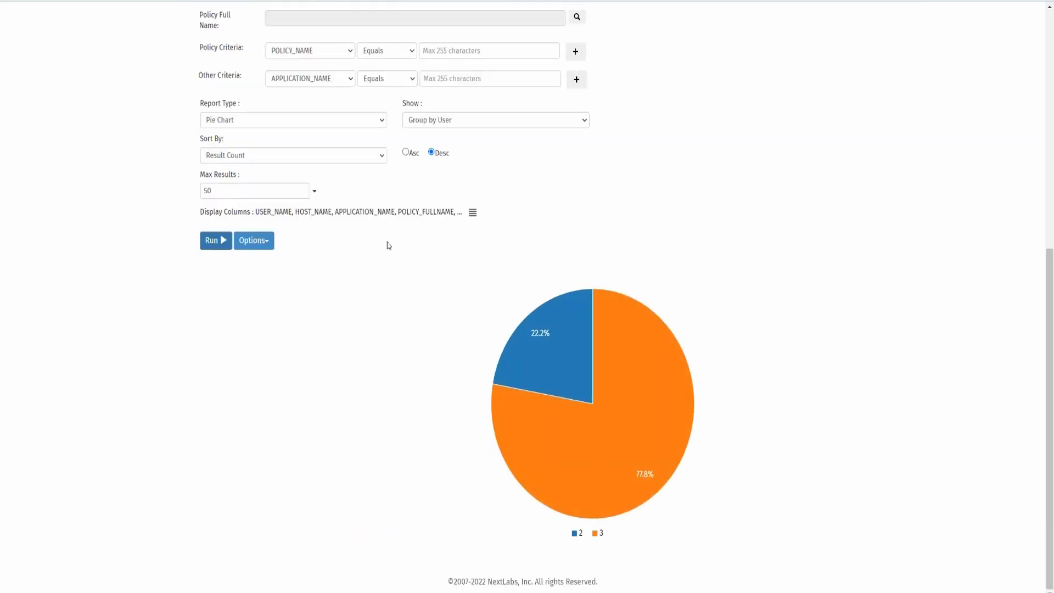
click(292, 120)
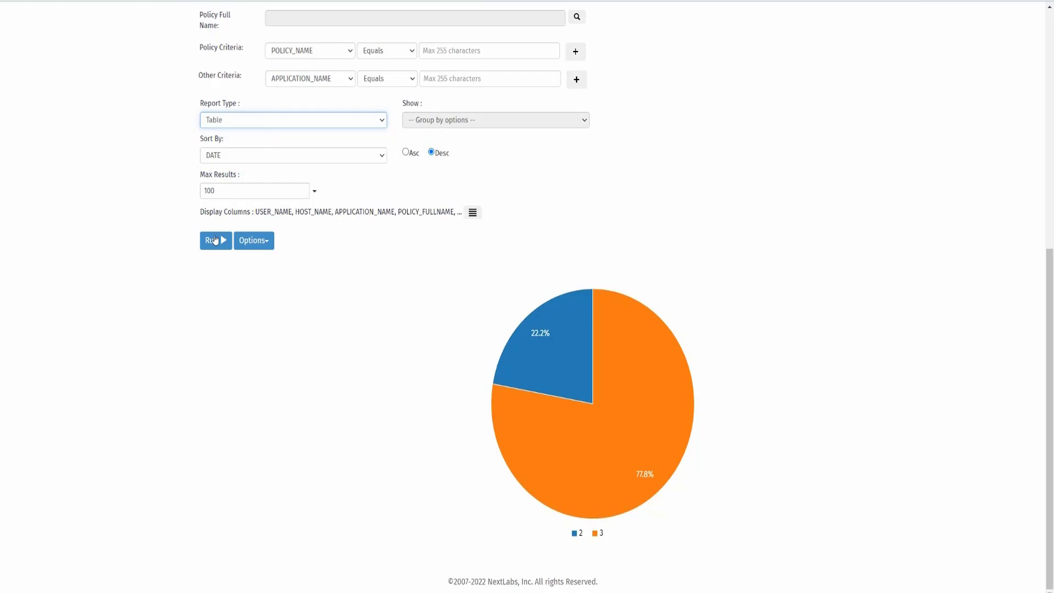
click(214, 240)
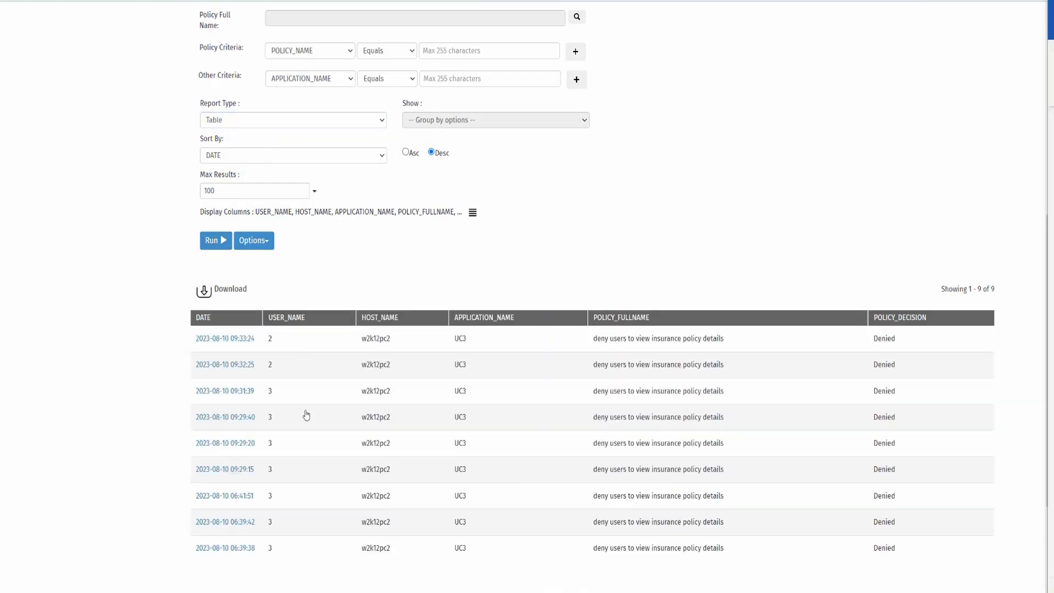
- Show the Report Detail for the latest denied pol001 event and highlight its user value
click(225, 338)
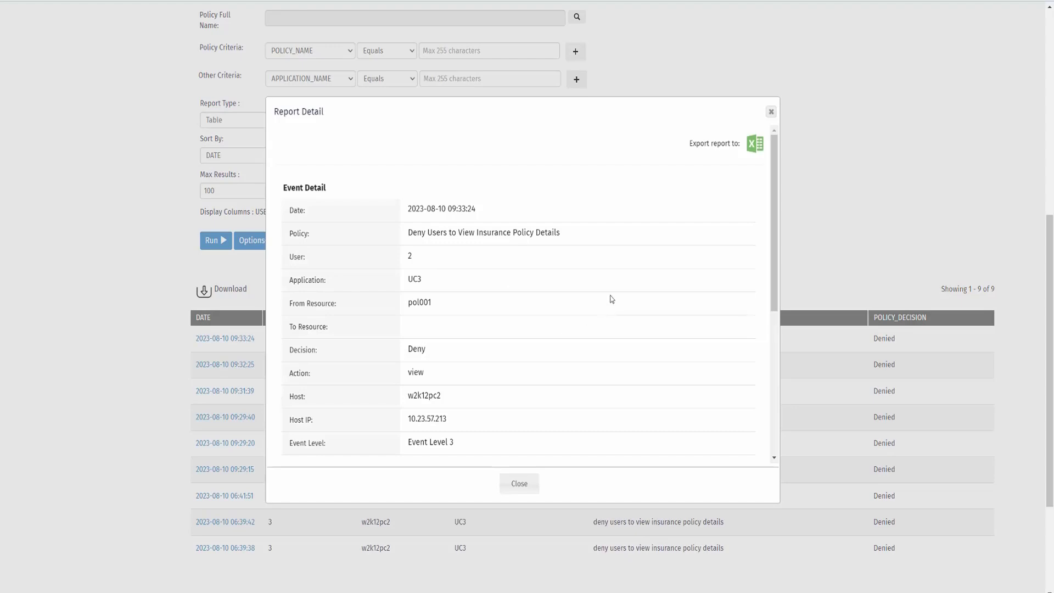
double_click(410, 255)
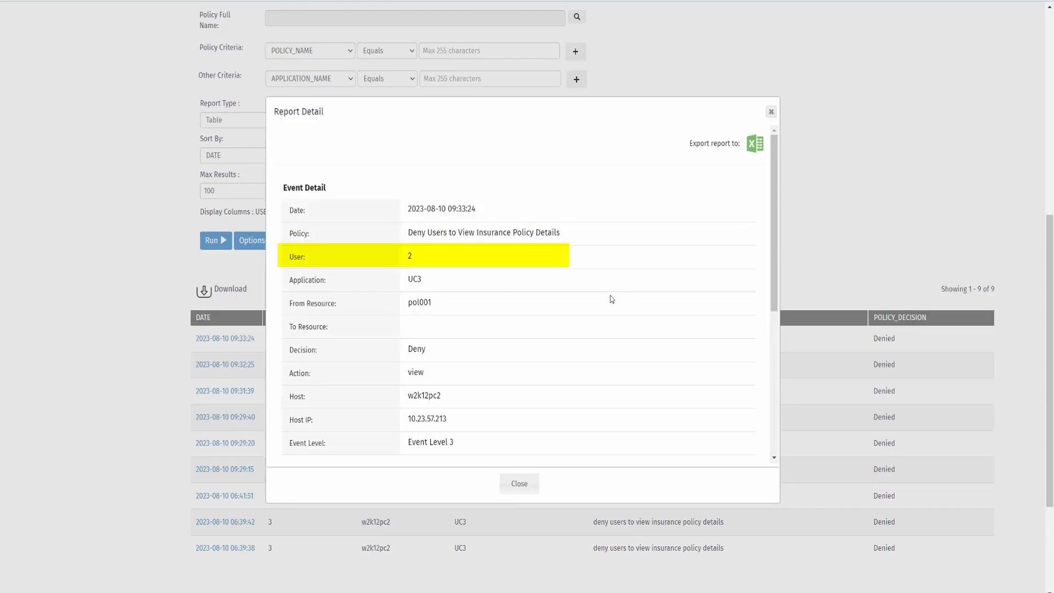